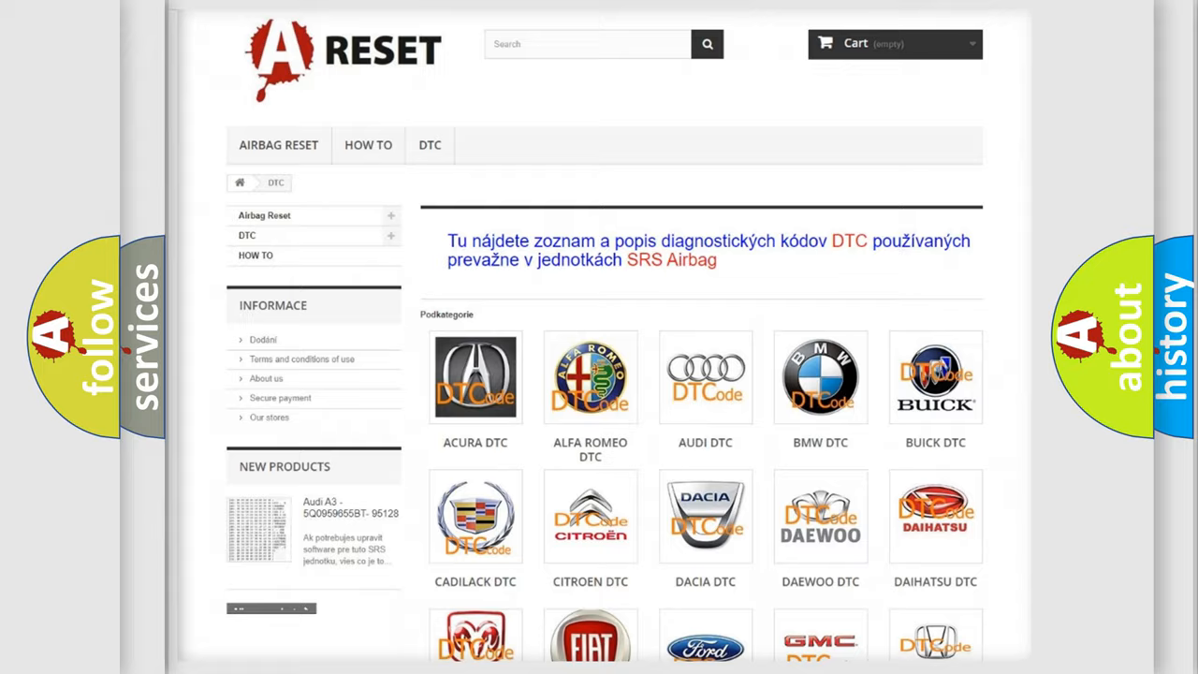
scroll("down", 3)
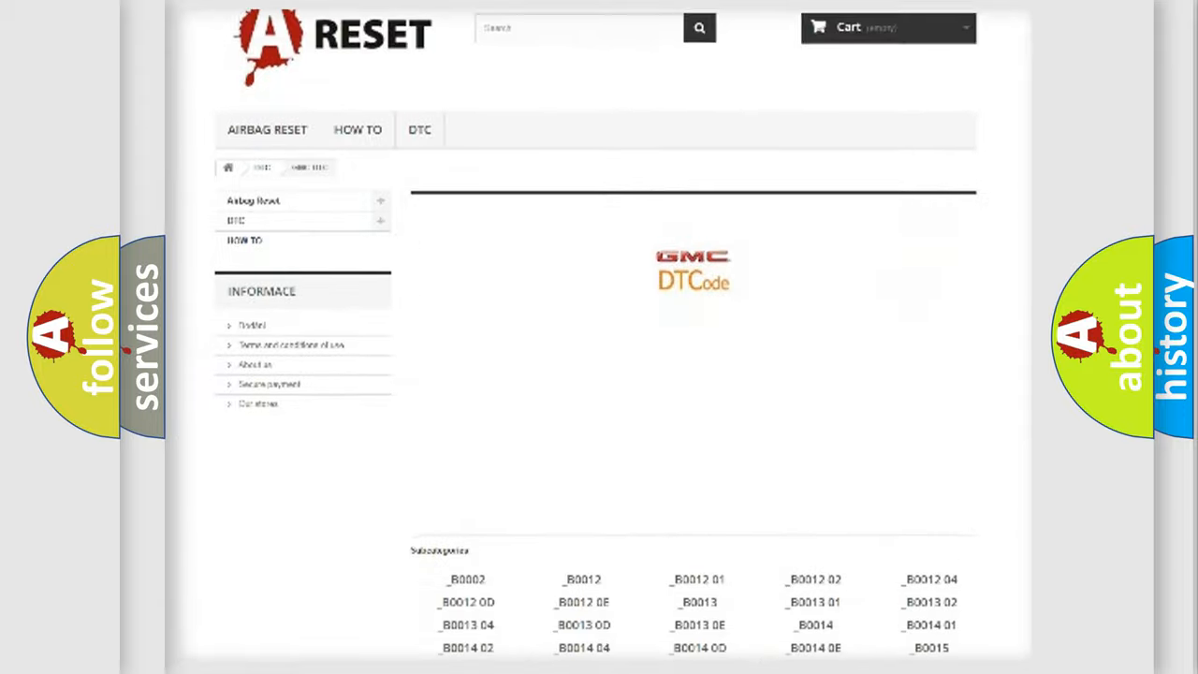
scroll("down", 3)
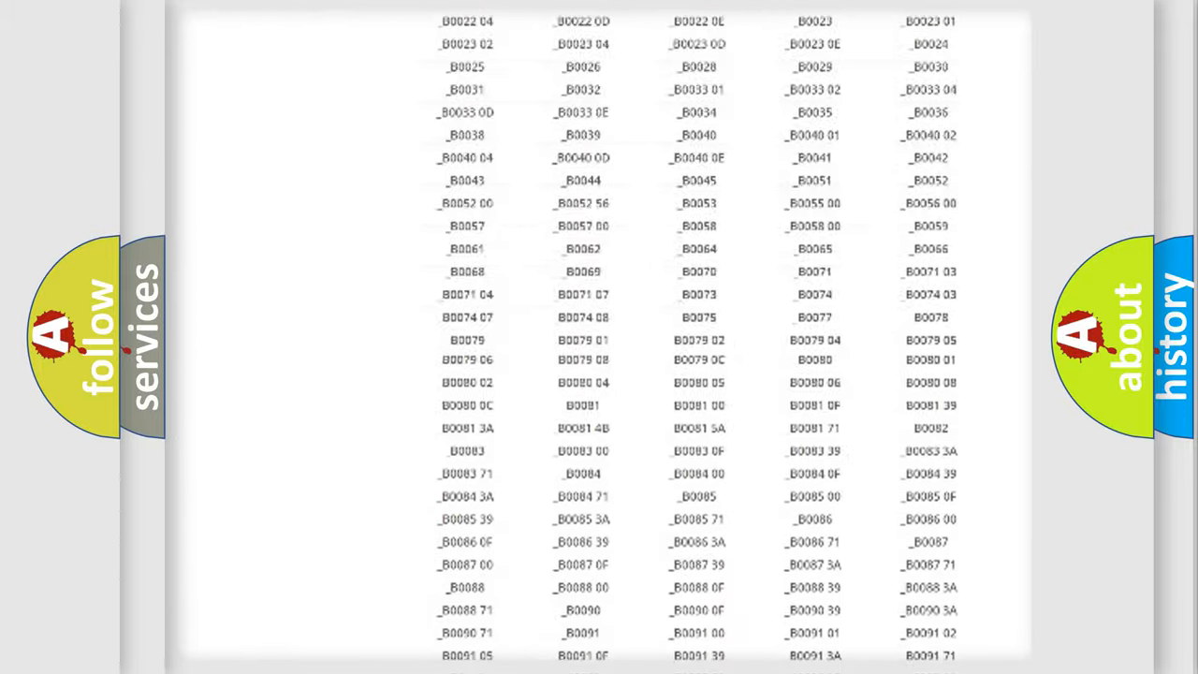
scroll("up", 3)
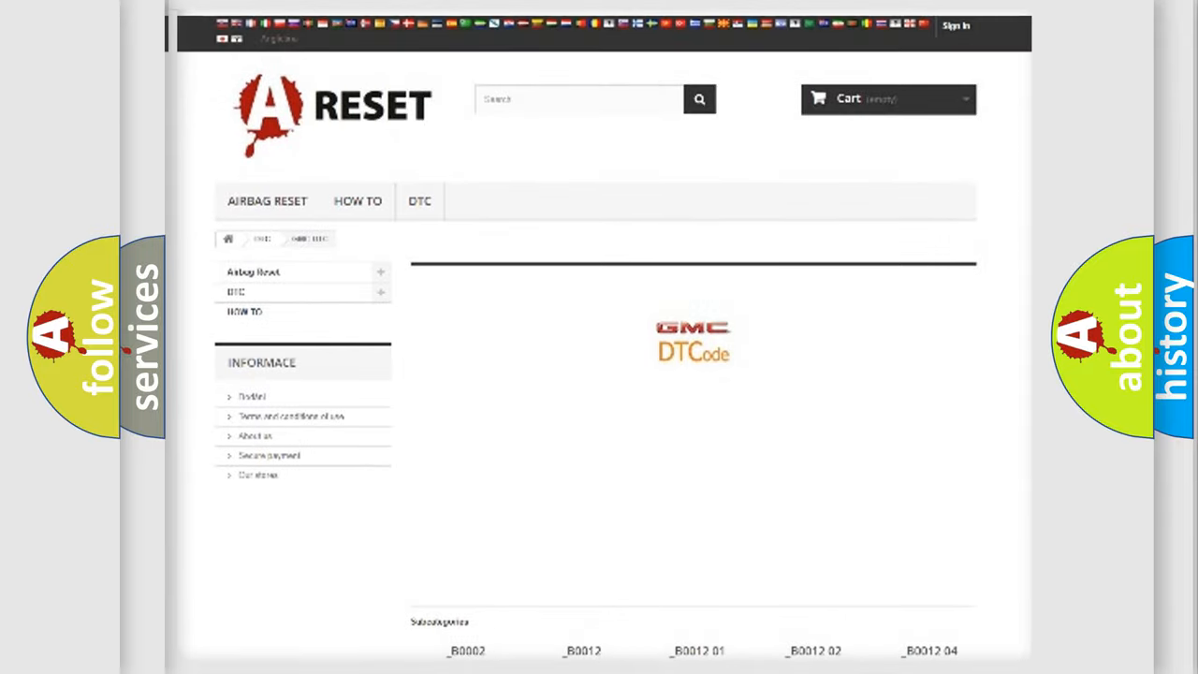